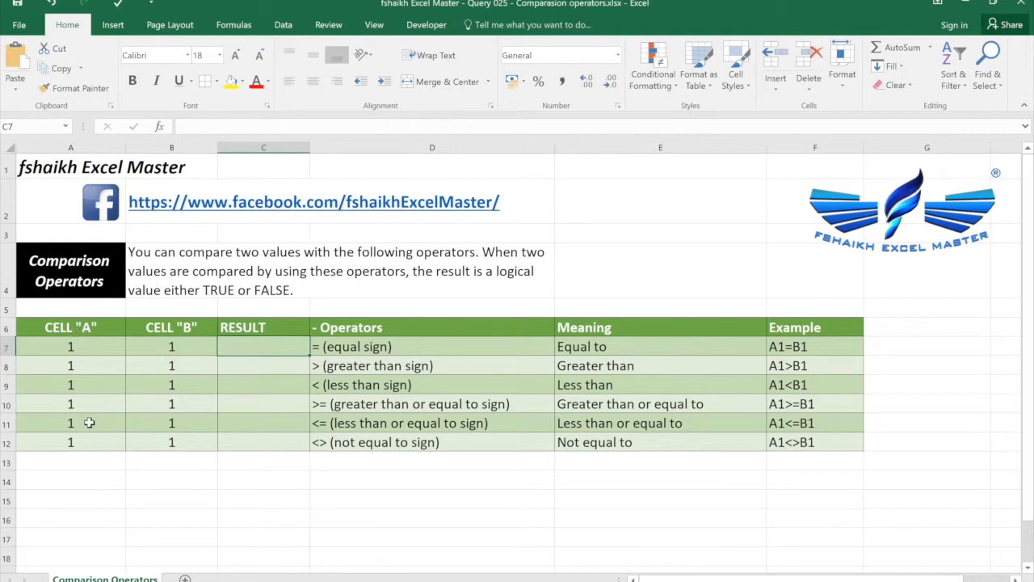
pyautogui.moveTo(265, 339)
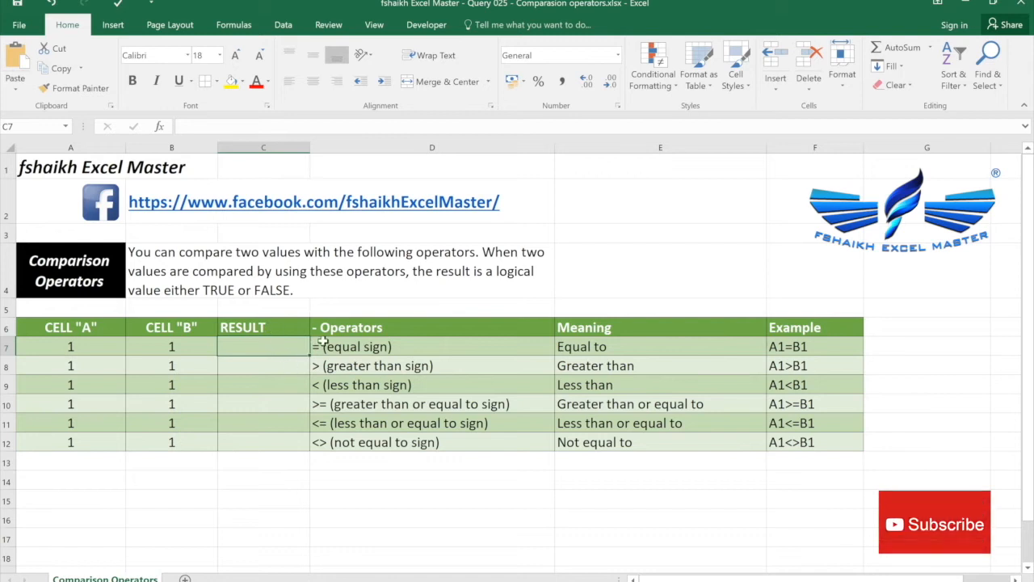
pyautogui.moveTo(368, 355)
pyautogui.write('=')
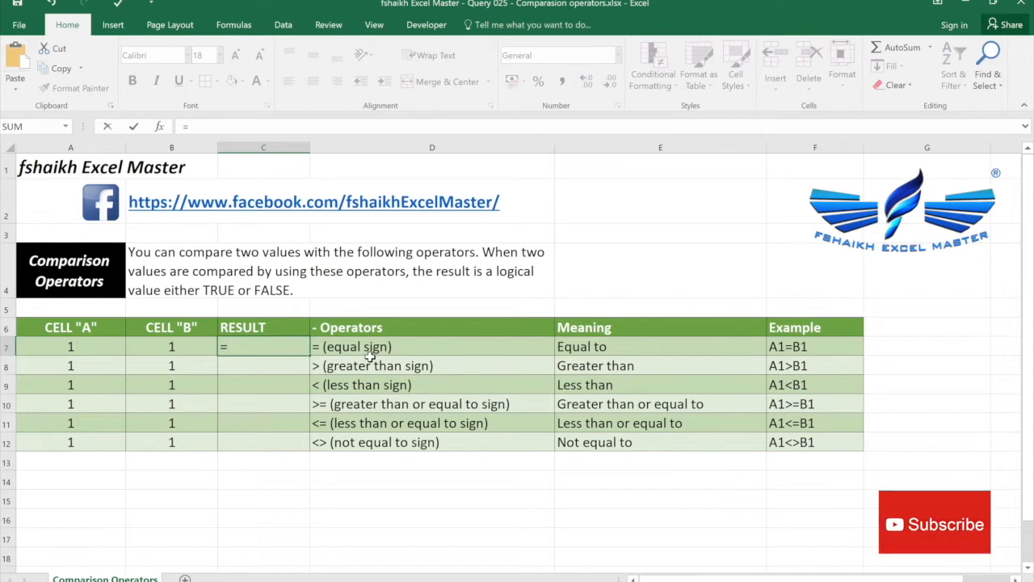
# Enter =(A7=B7) in C7, testing it by changing B7 and restoring it.
pyautogui.write('(')
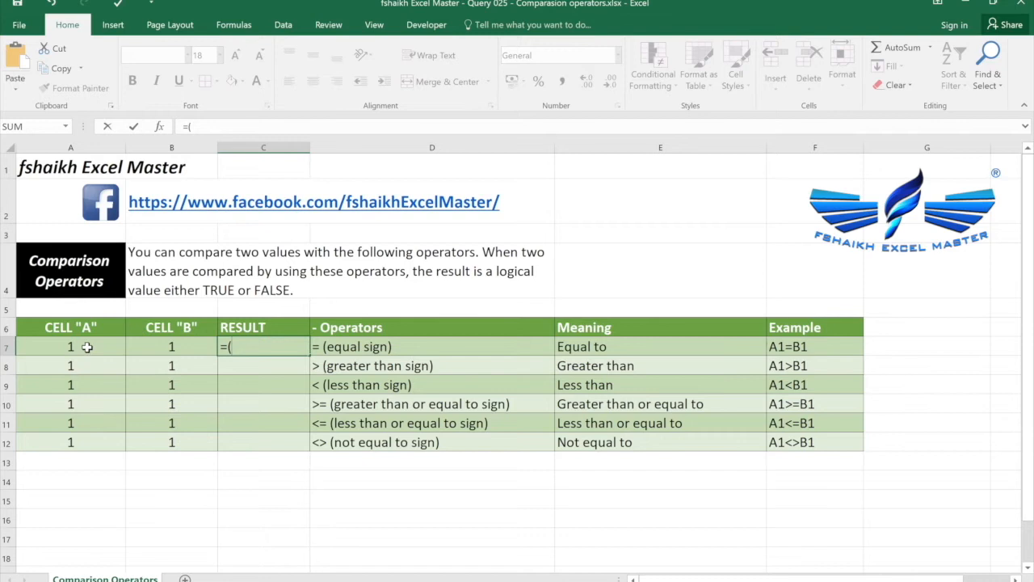
pyautogui.click(70, 345)
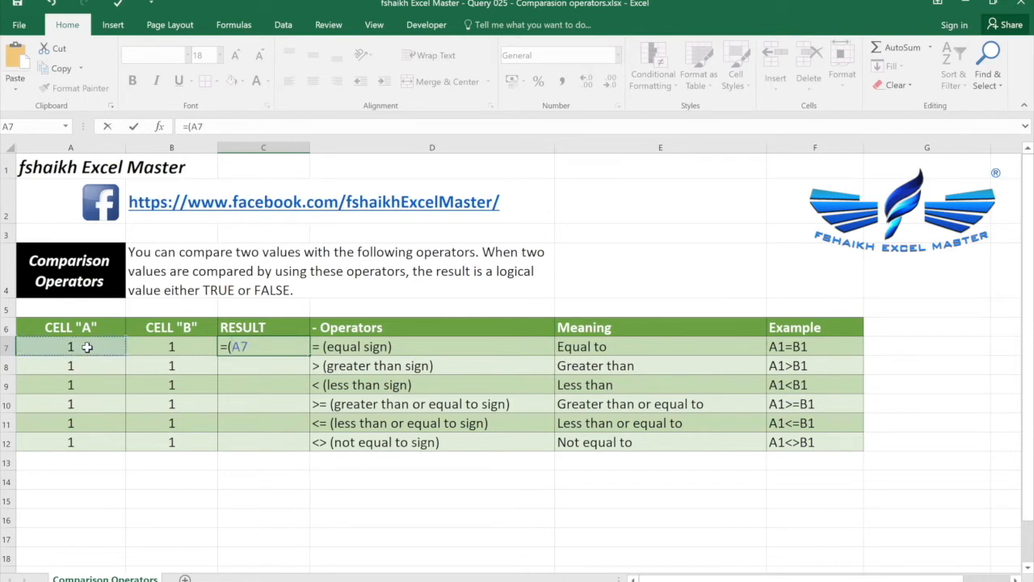
pyautogui.write('=')
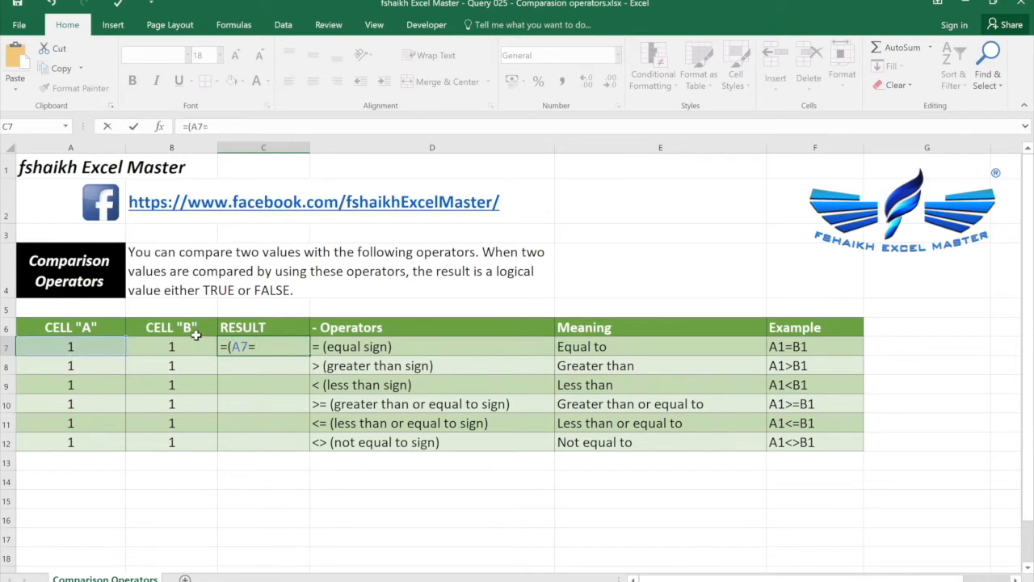
pyautogui.click(171, 346)
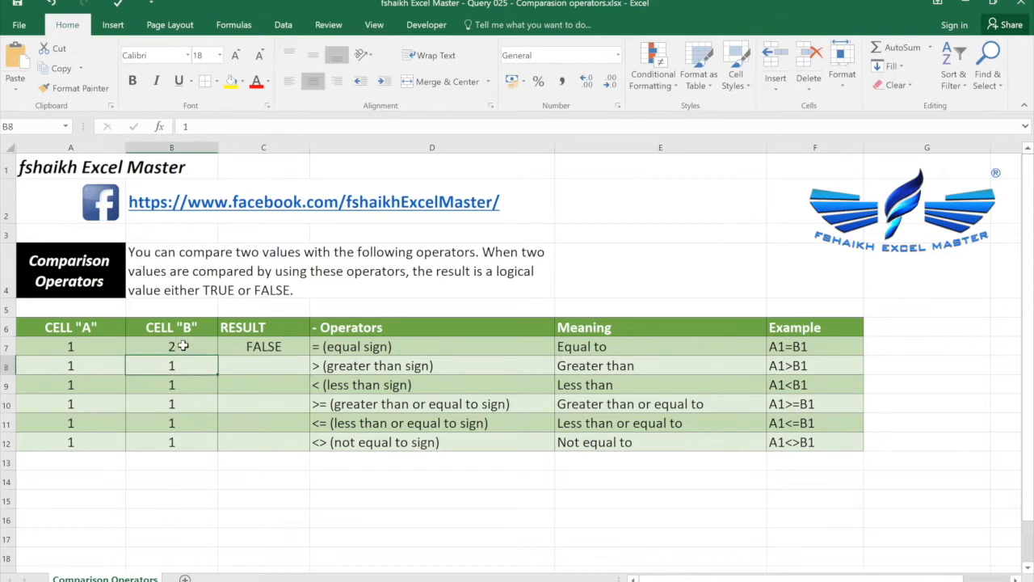
pyautogui.click(172, 346)
pyautogui.write('1')
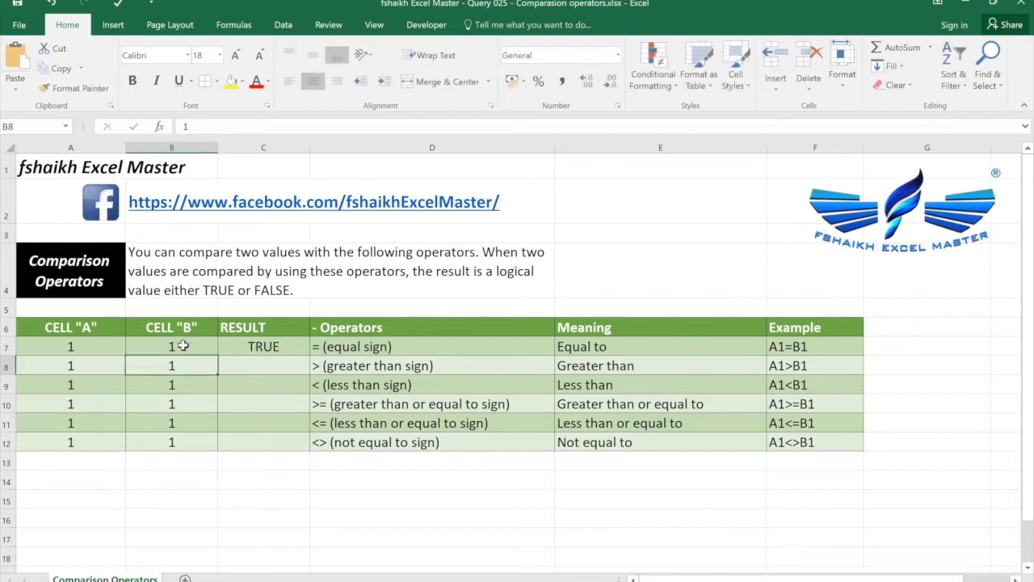
pyautogui.click(264, 365)
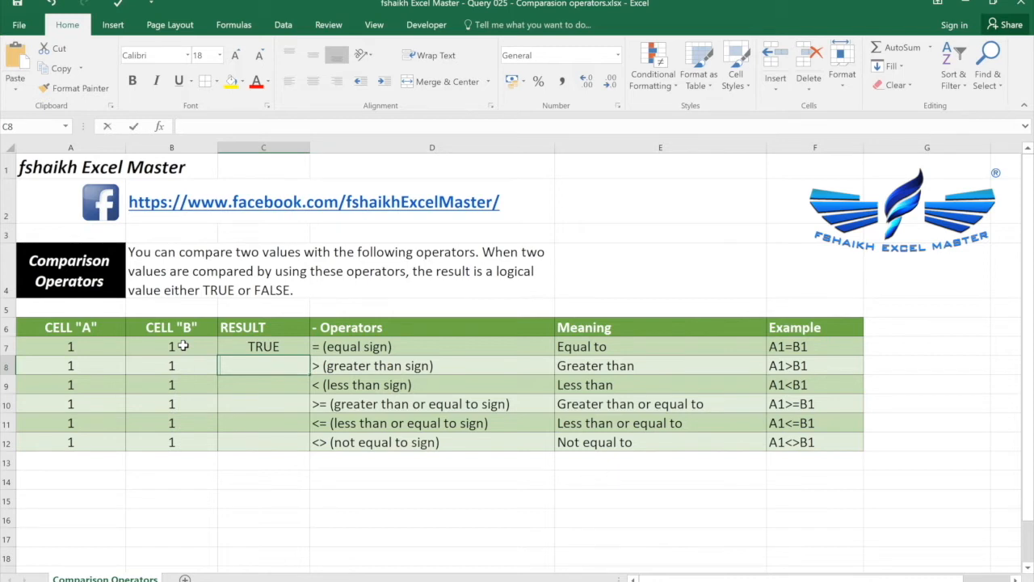
# Enter =(A8>B8) in C8 so it returns FALSE.
pyautogui.write('=(')
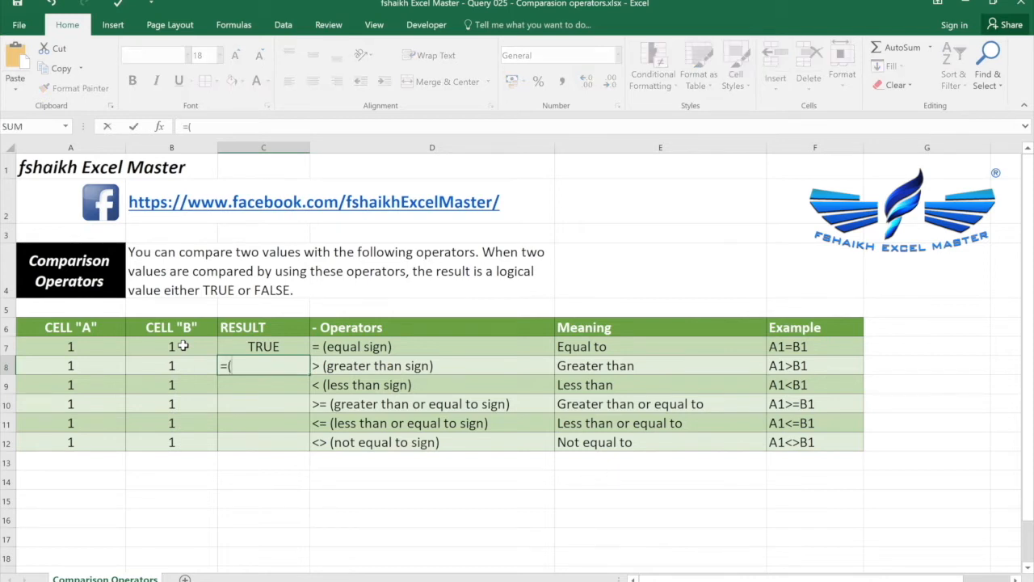
pyautogui.moveTo(84, 364)
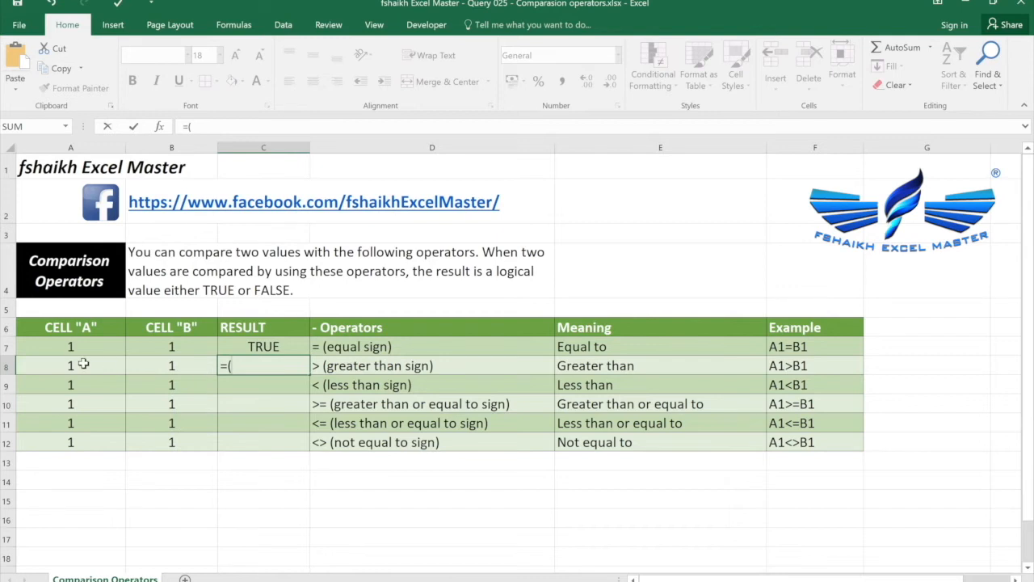
pyautogui.click(70, 365)
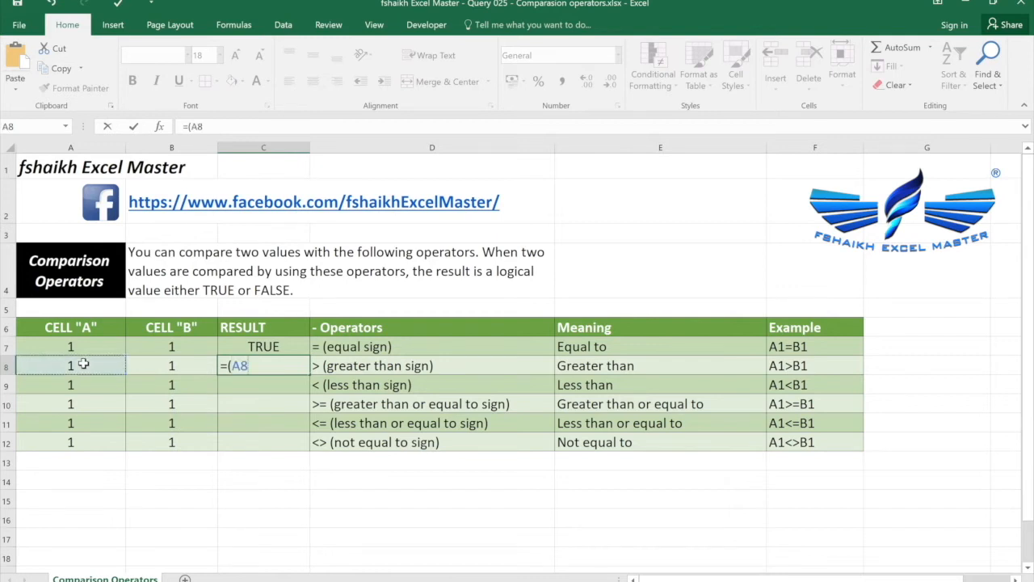
pyautogui.write('>B8)')
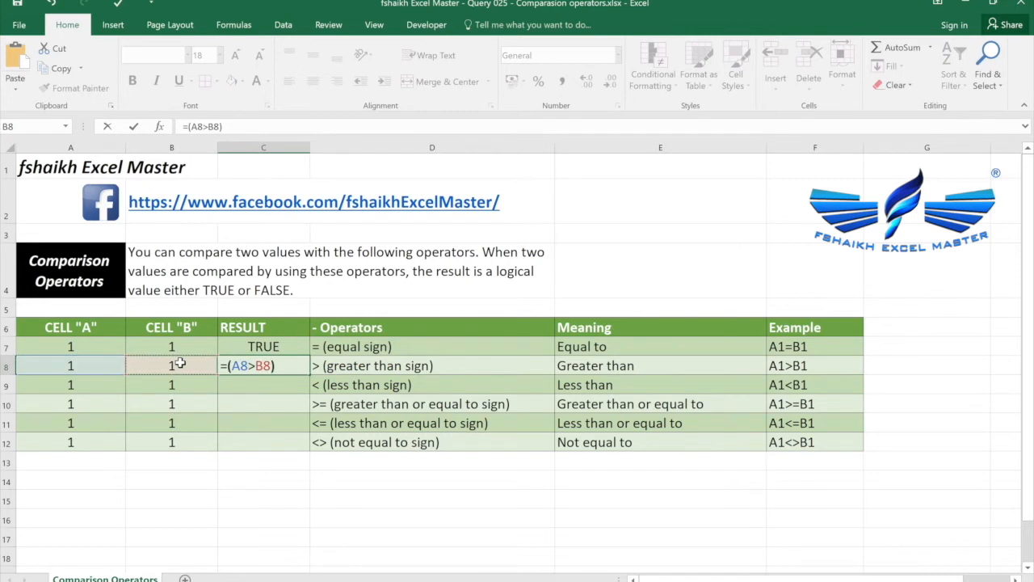
pyautogui.press('Return')
pyautogui.write('=')
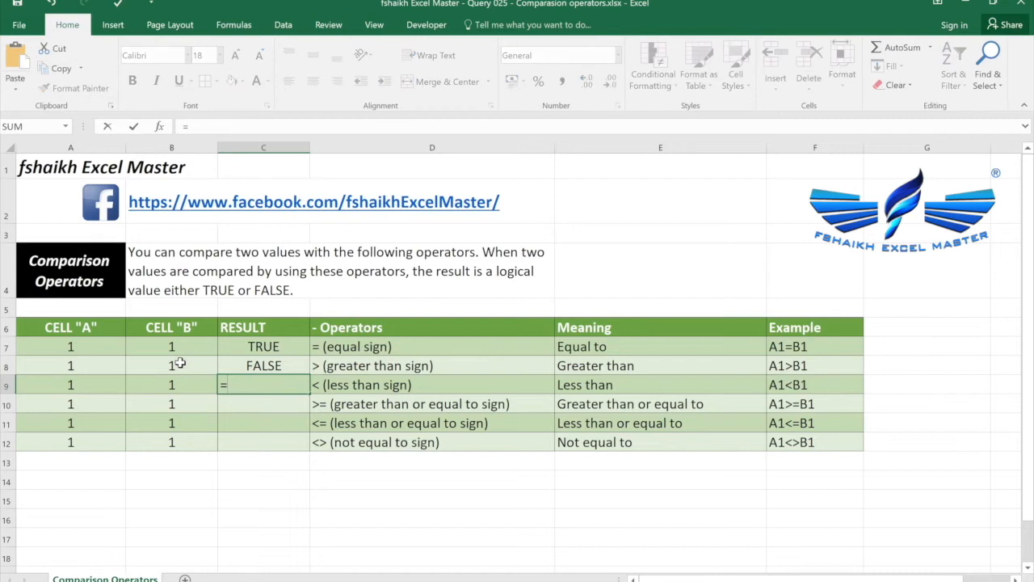
# Enter =(A9<B9) in C9.
pyautogui.click(70, 384)
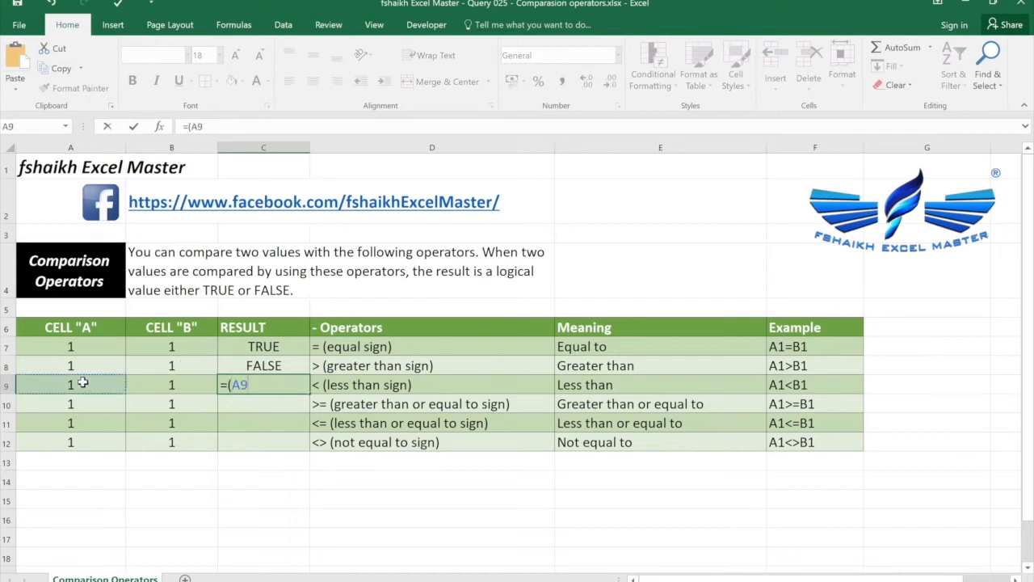
pyautogui.write('<B9)')
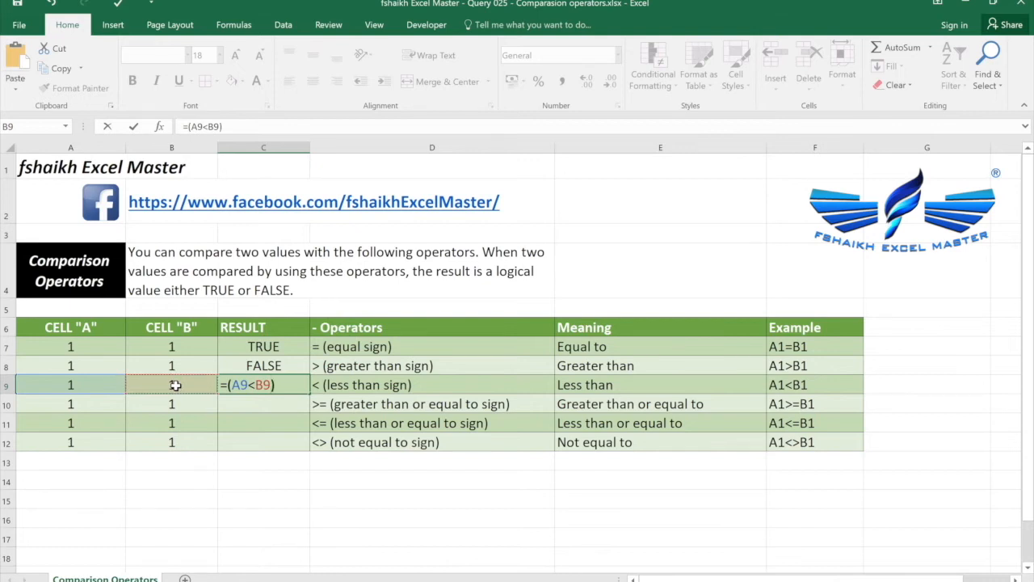
pyautogui.press('Return')
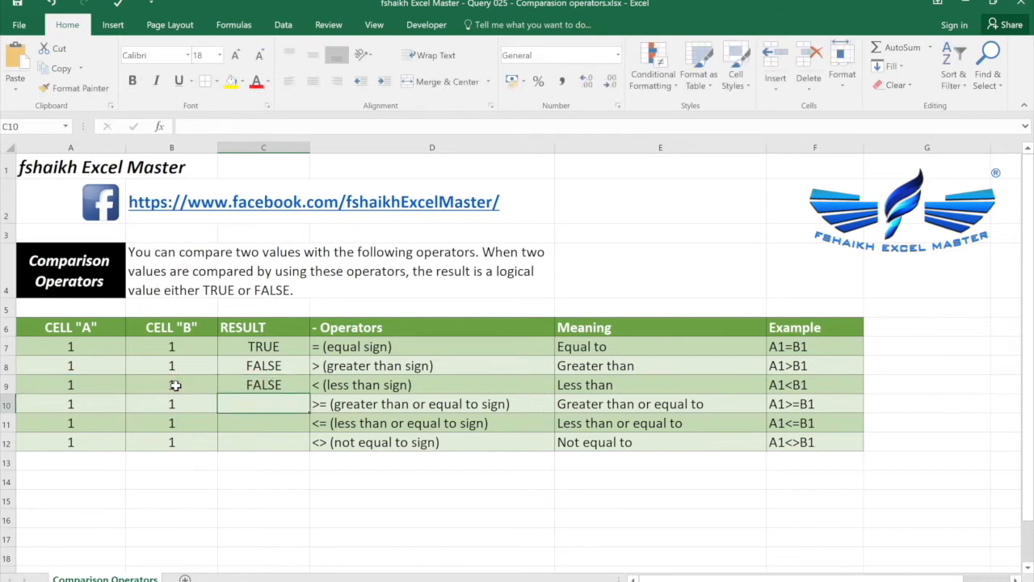
# Test C9 by changing B9 to 2, then restore the original value.
pyautogui.click(172, 383)
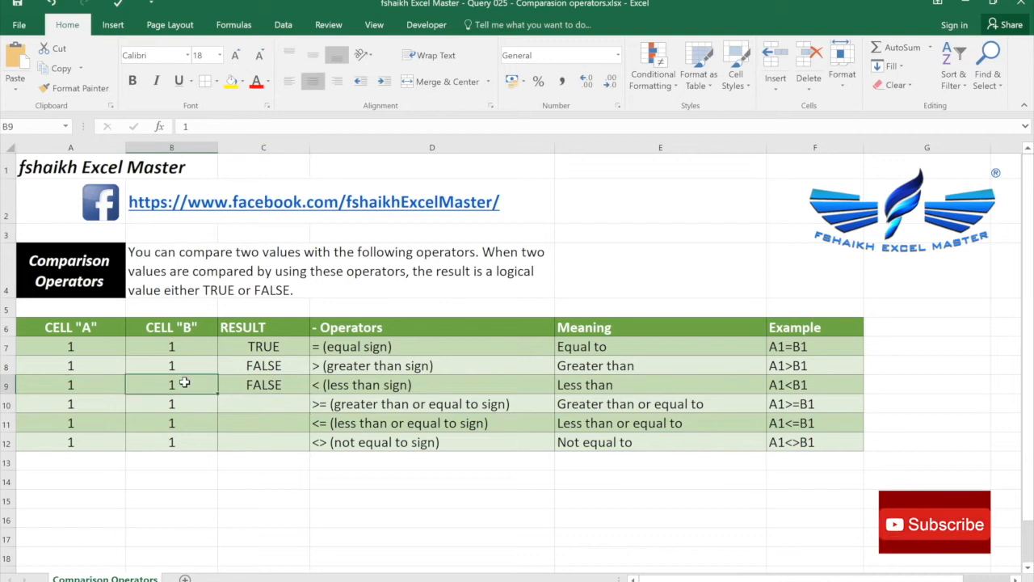
pyautogui.write('2')
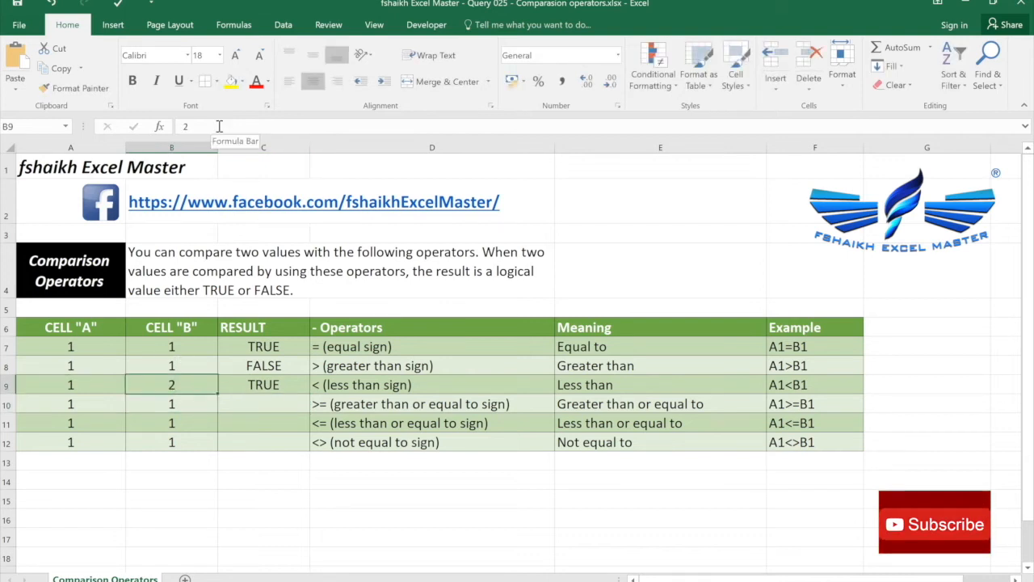
pyautogui.click(262, 384)
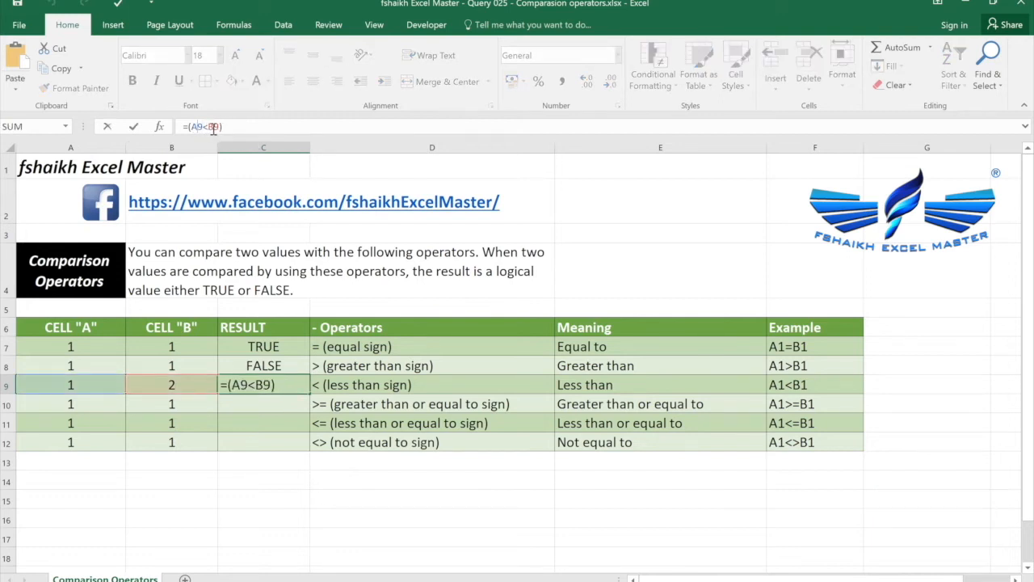
pyautogui.press('Return')
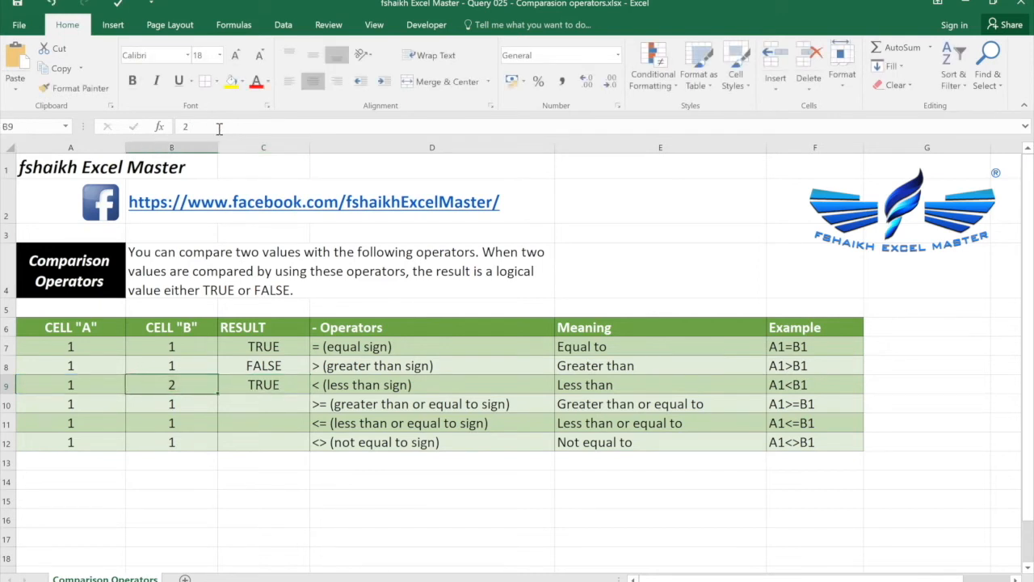
pyautogui.click(70, 384)
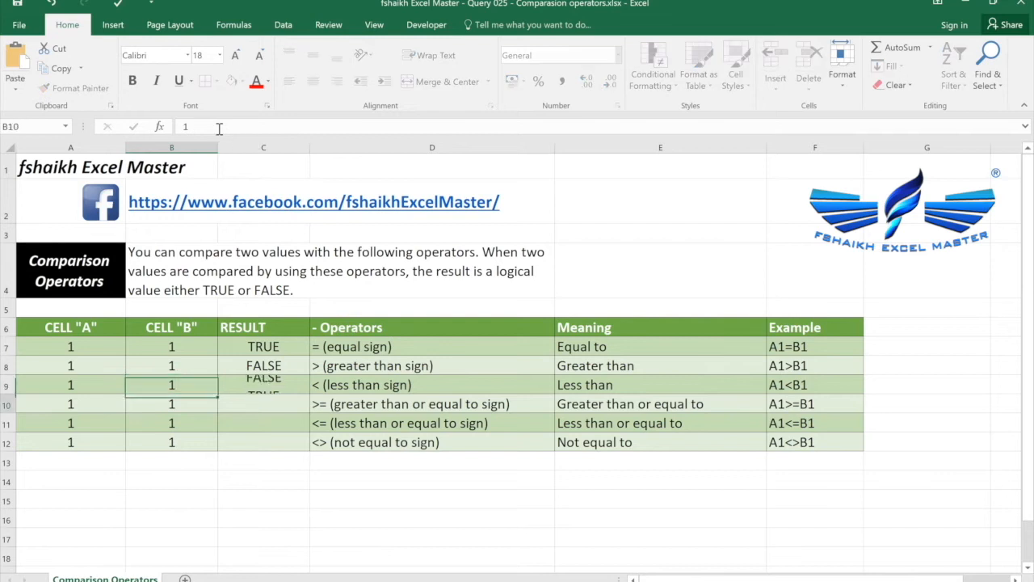
pyautogui.click(171, 384)
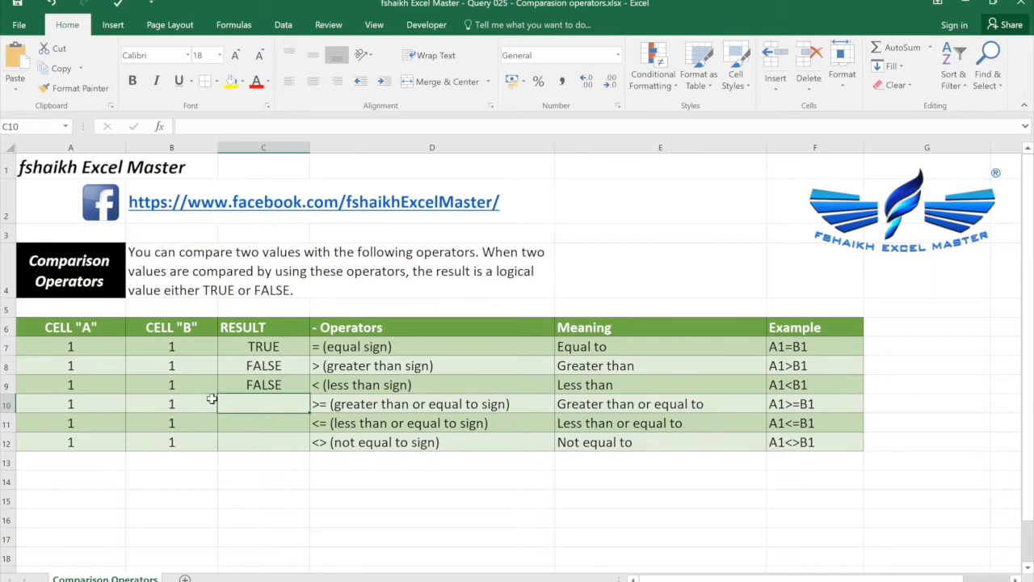
# Enter =(A10>=B10) in C10 so it shows TRUE.
pyautogui.write('=')
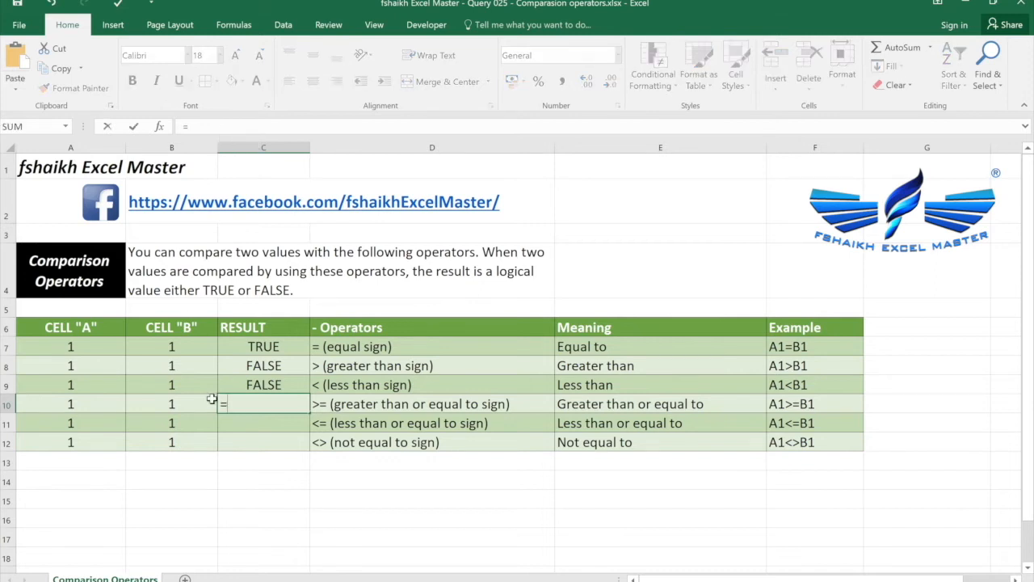
pyautogui.write('(A10')
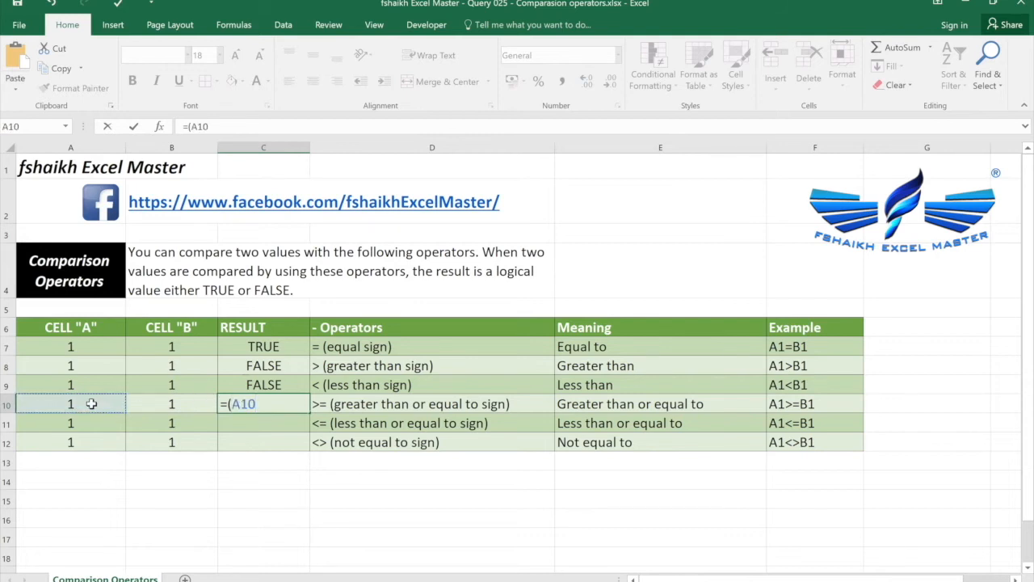
pyautogui.write('>=')
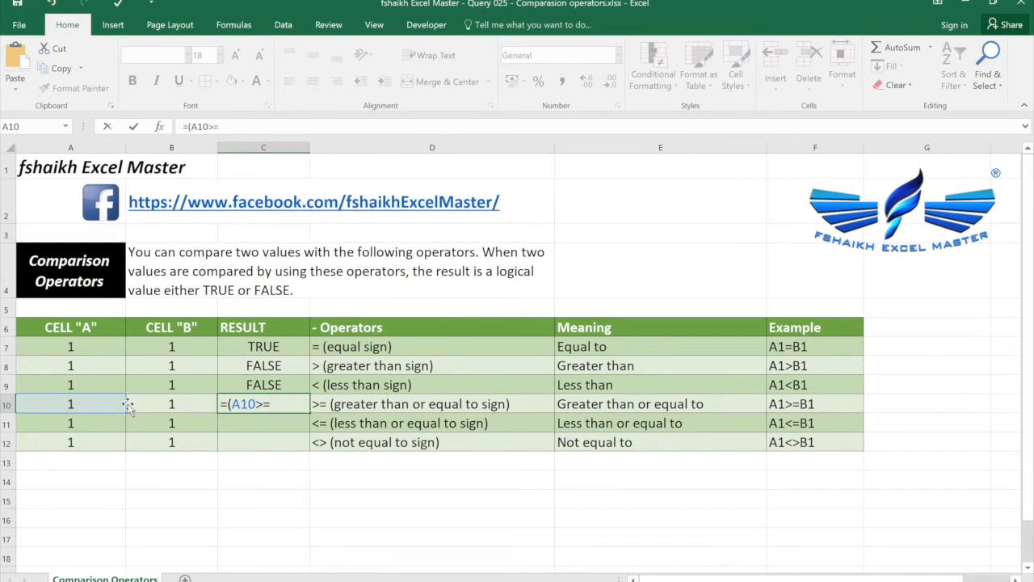
pyautogui.click(171, 403)
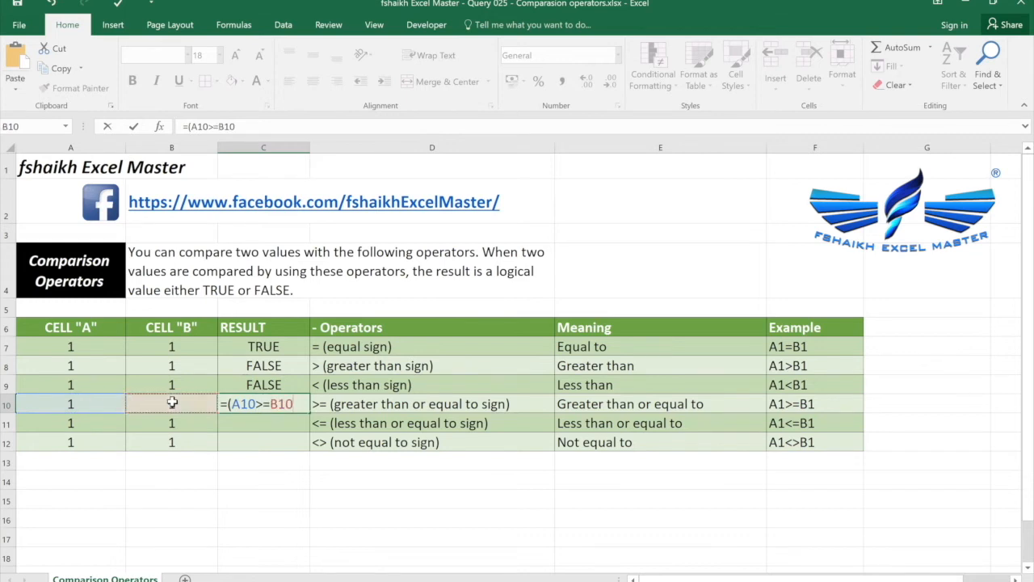
pyautogui.write(')')
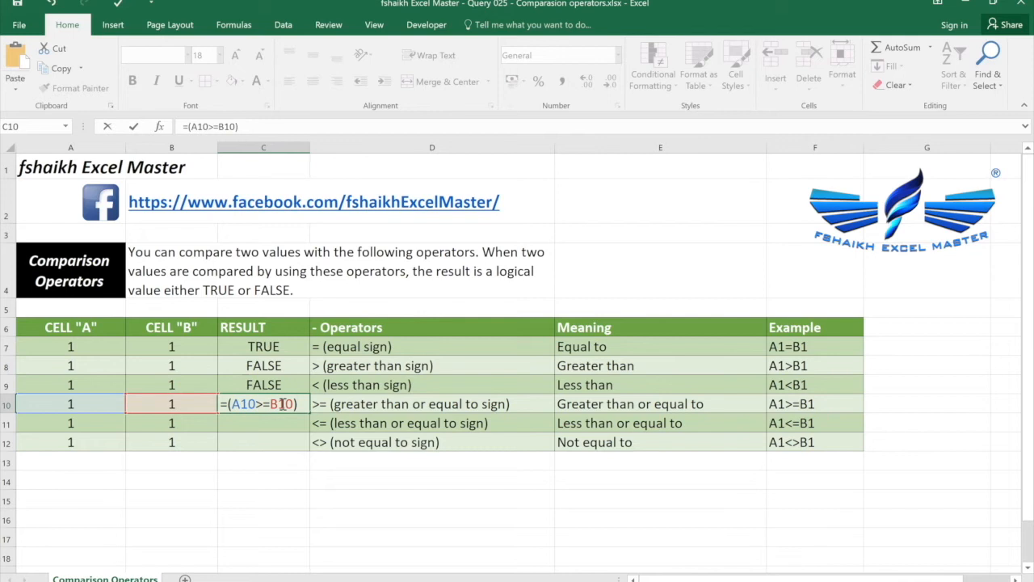
pyautogui.press('Return')
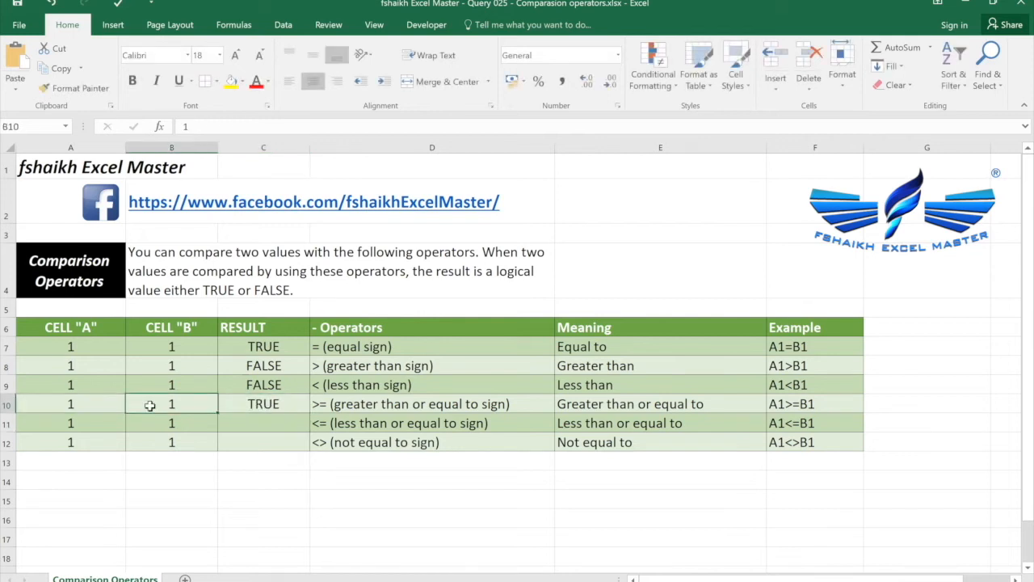
pyautogui.write('10')
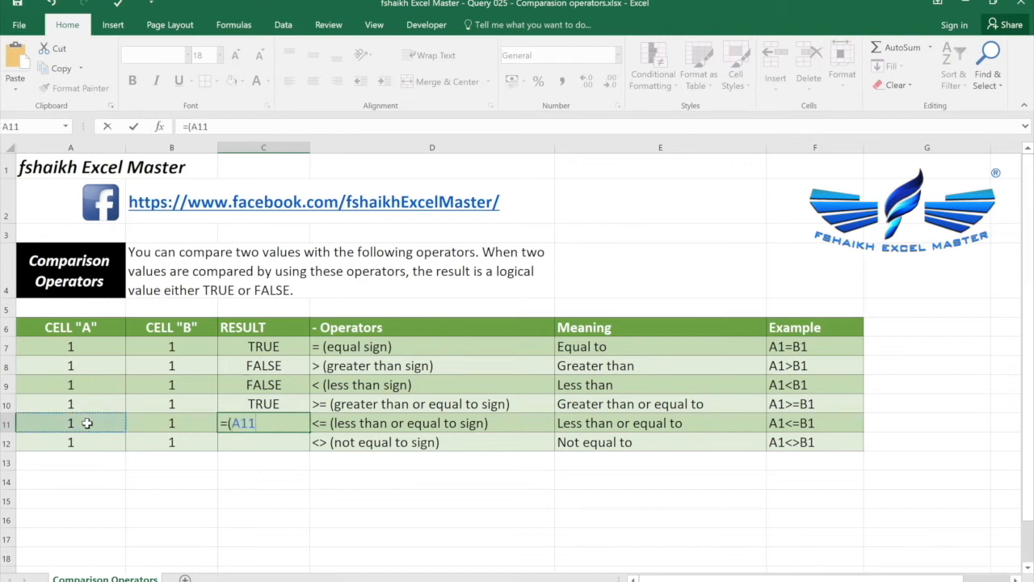
# Enter =(A11<=B11) in C11, testing B11 at 0 before restoring 1.
pyautogui.write('<=')
pyautogui.click(171, 422)
pyautogui.write('0')
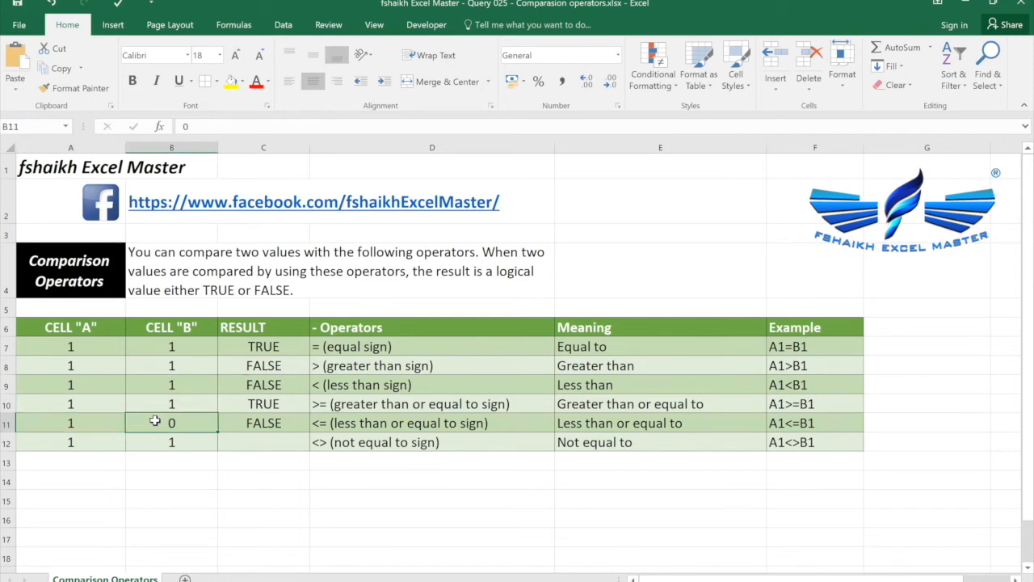
pyautogui.write('1')
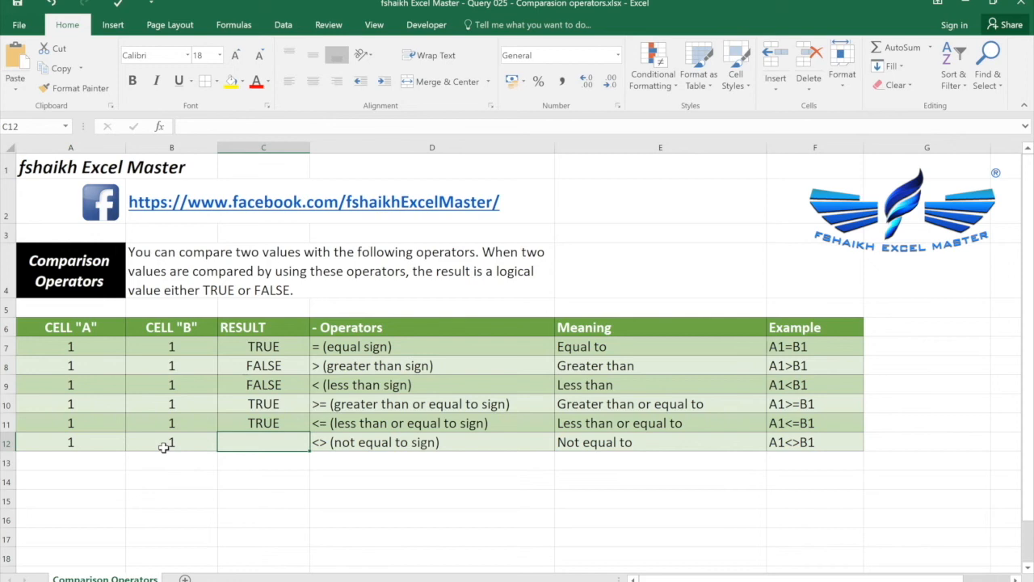
# Enter =(A12<>B12) in C12 so it returns FALSE.
pyautogui.write('=')
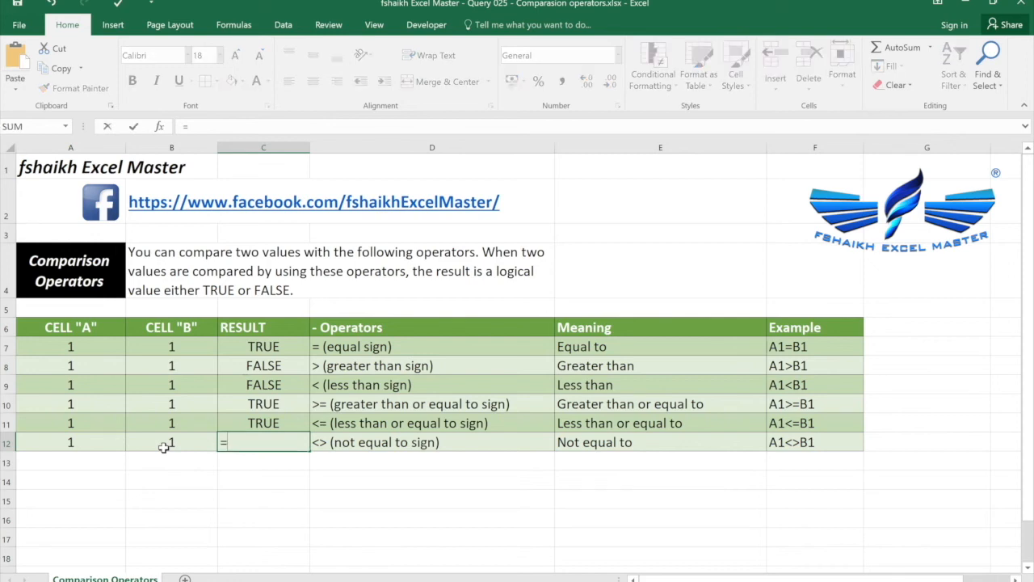
pyautogui.write('(A12')
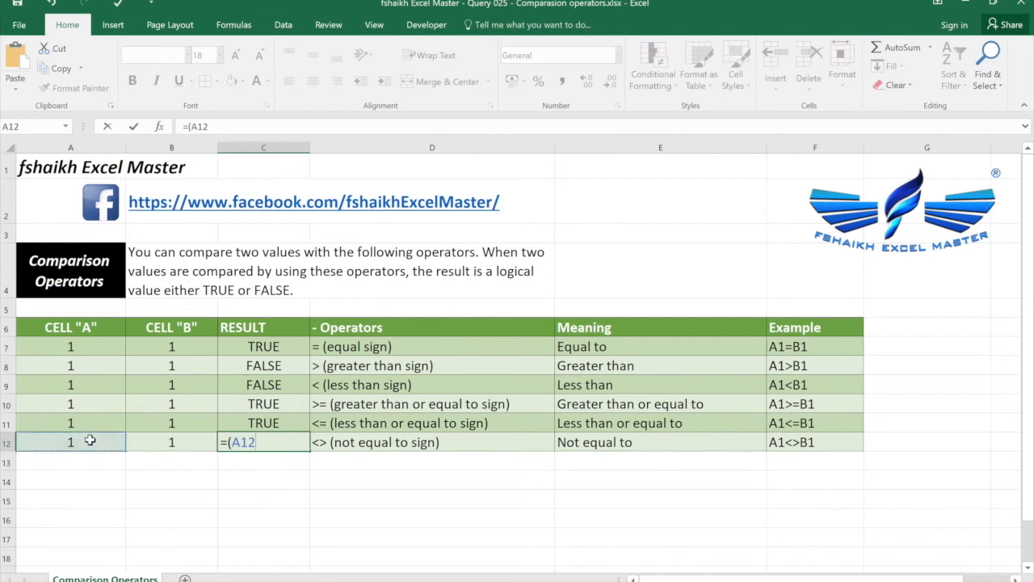
pyautogui.write('<')
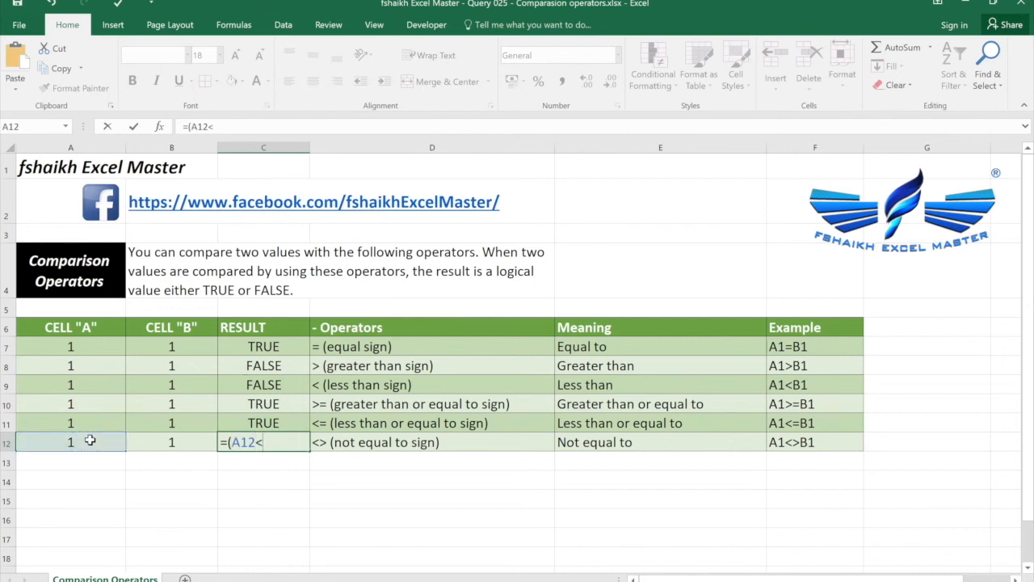
pyautogui.write('>B12')
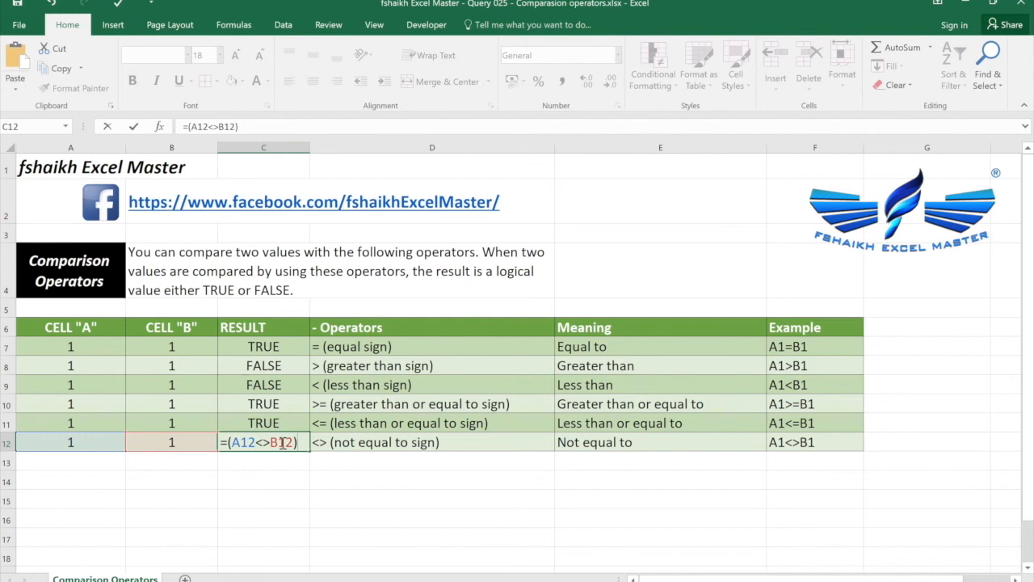
pyautogui.press('Return')
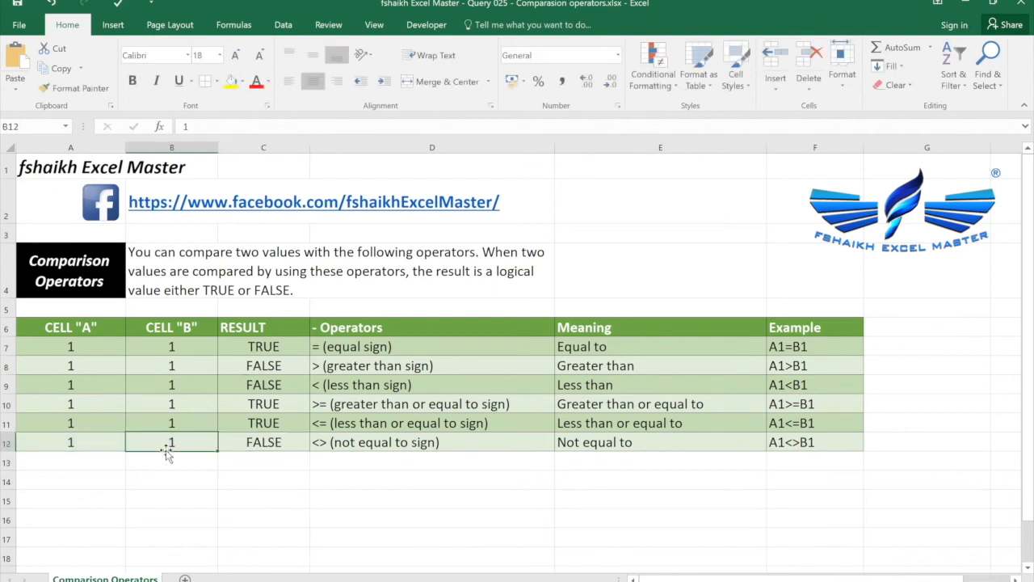
pyautogui.moveTo(220, 489)
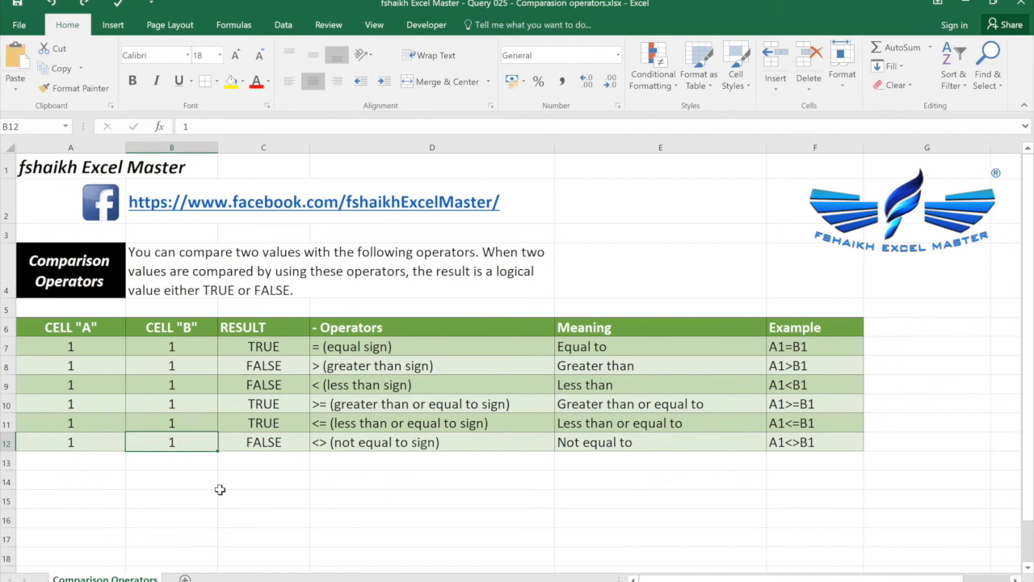
# Test C12 by changing B12 and A12 to 3, then restore them to 1.
pyautogui.write('3')
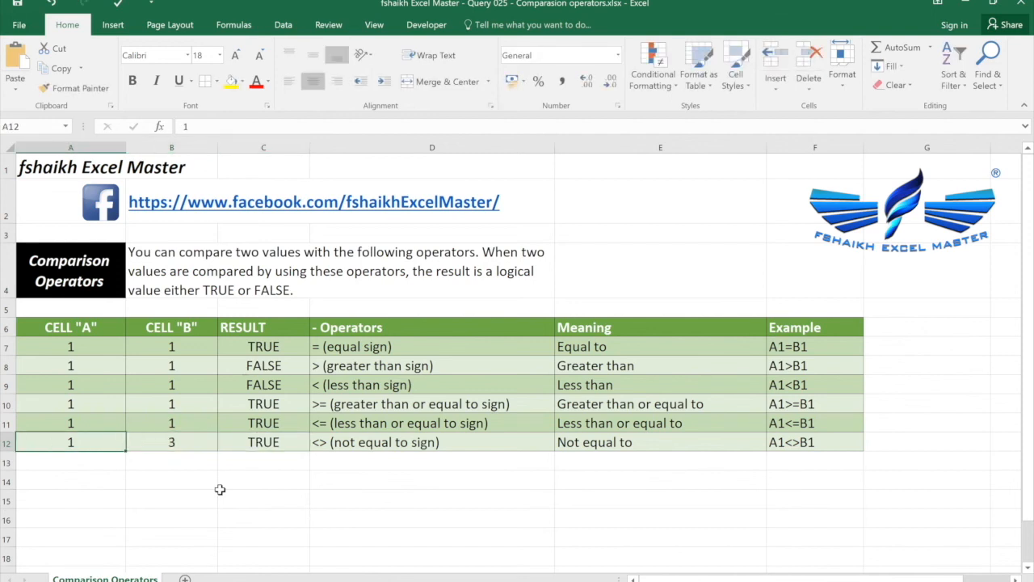
pyautogui.write('3')
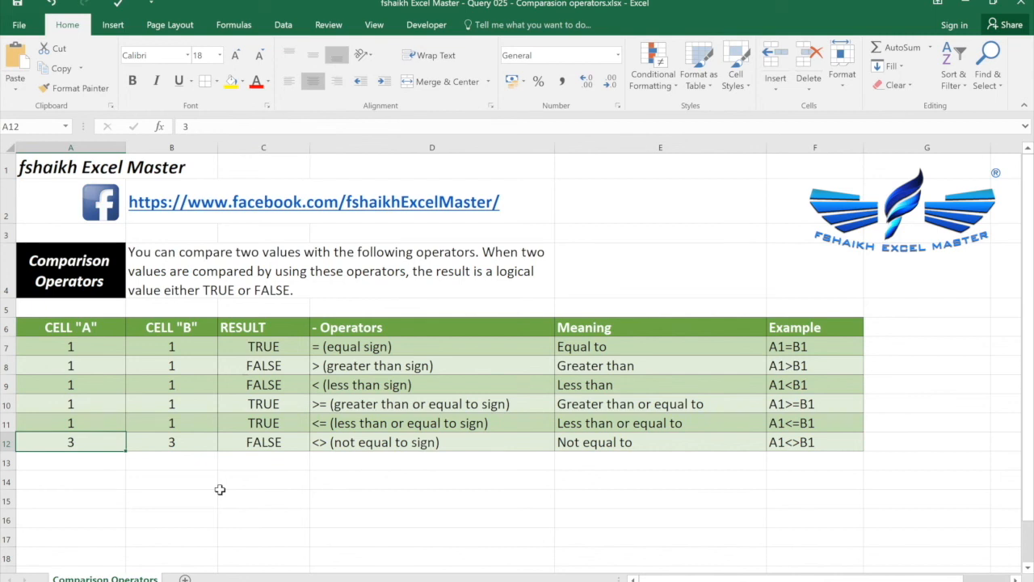
pyautogui.write('4')
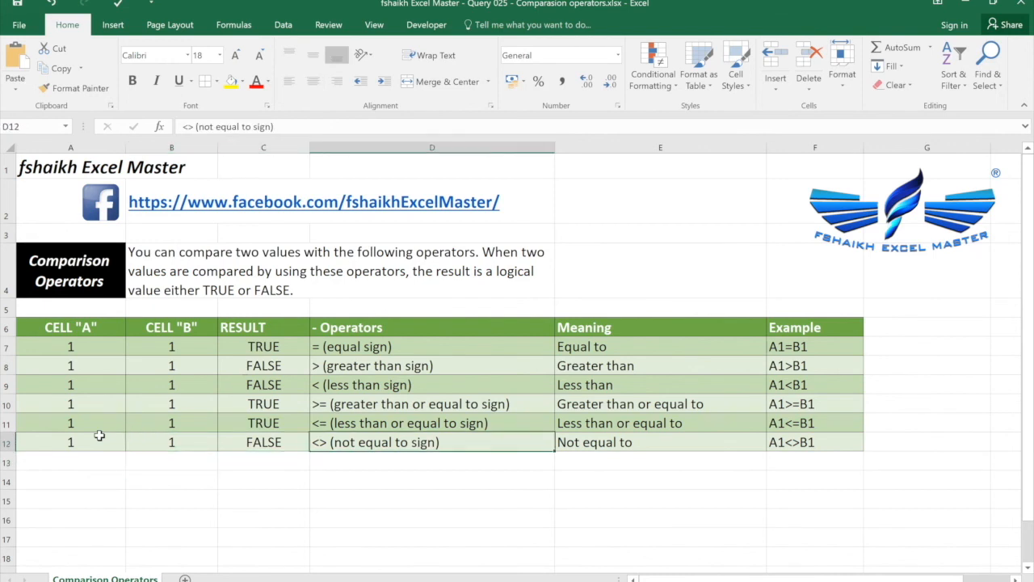
pyautogui.click(431, 346)
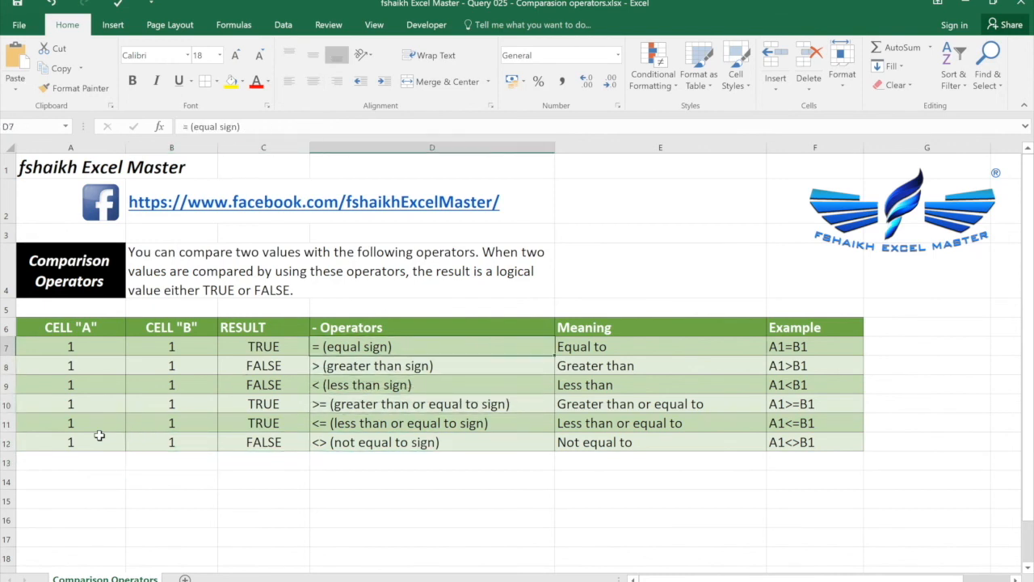
pyautogui.click(432, 366)
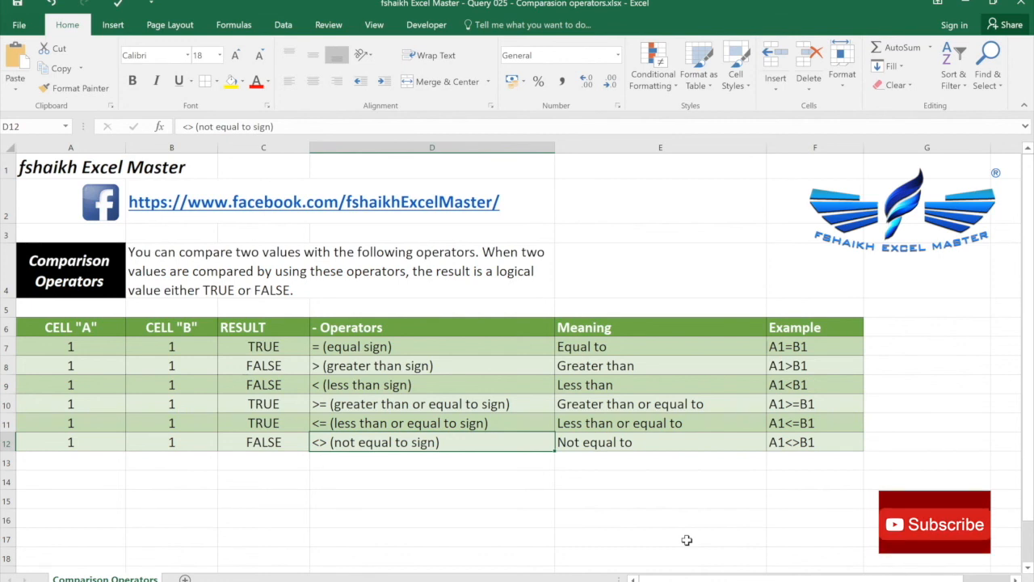
pyautogui.moveTo(685, 539)
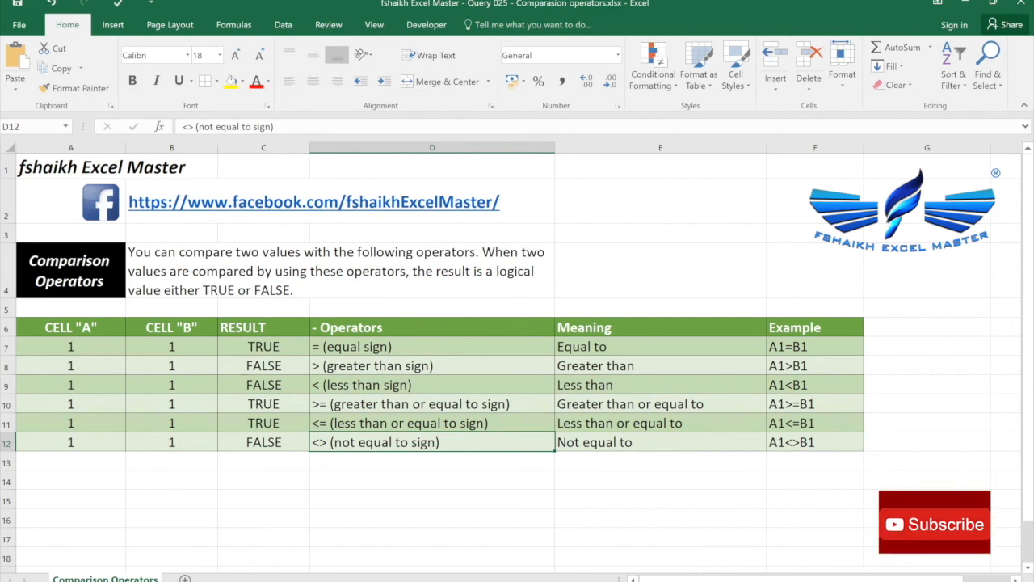